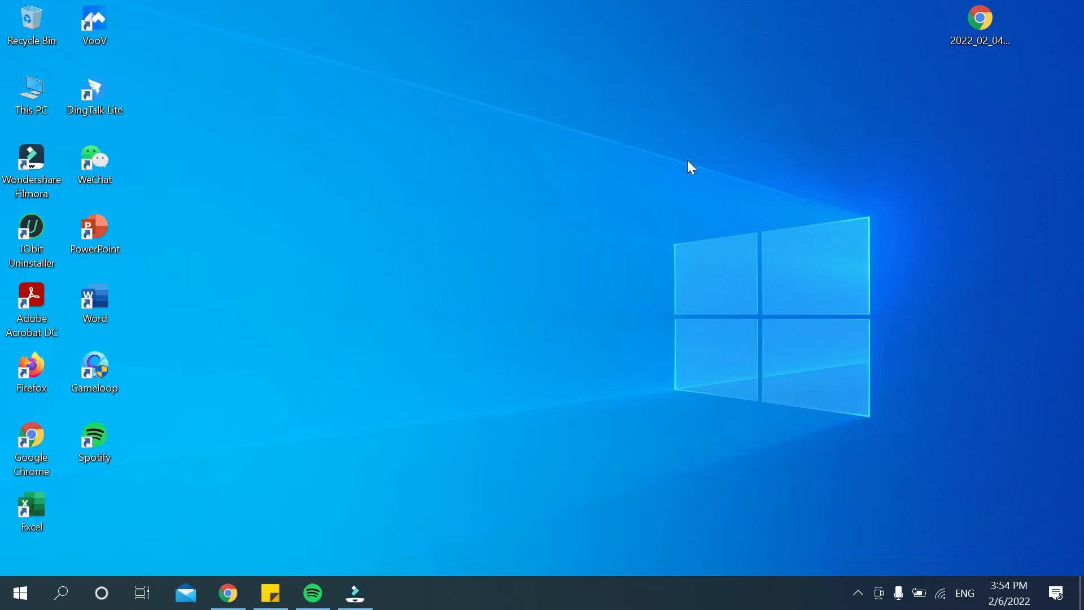
mouse_move(388, 393)
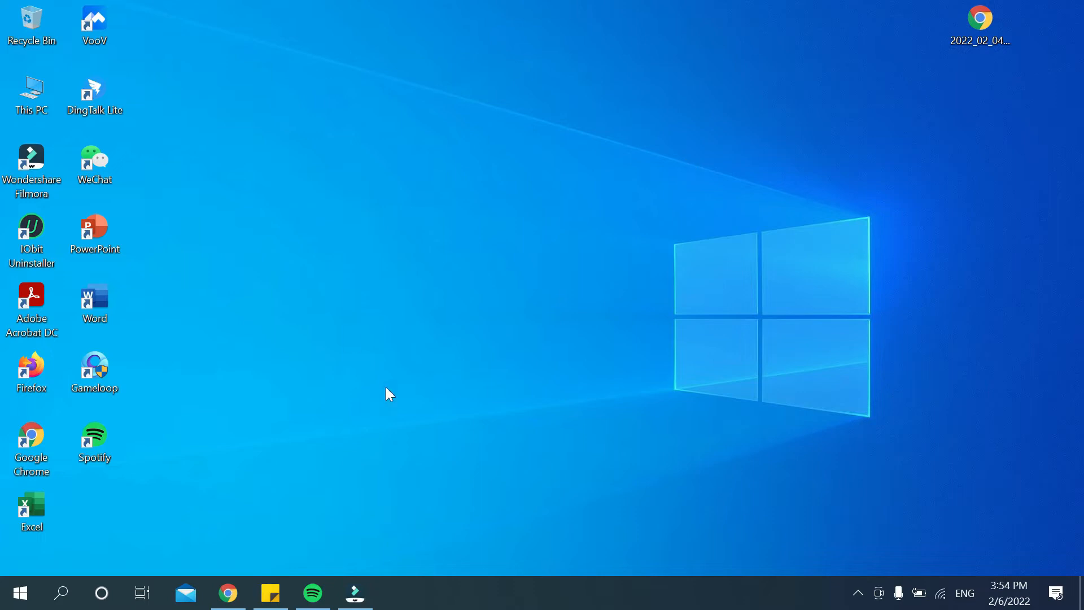
mouse_move(272, 492)
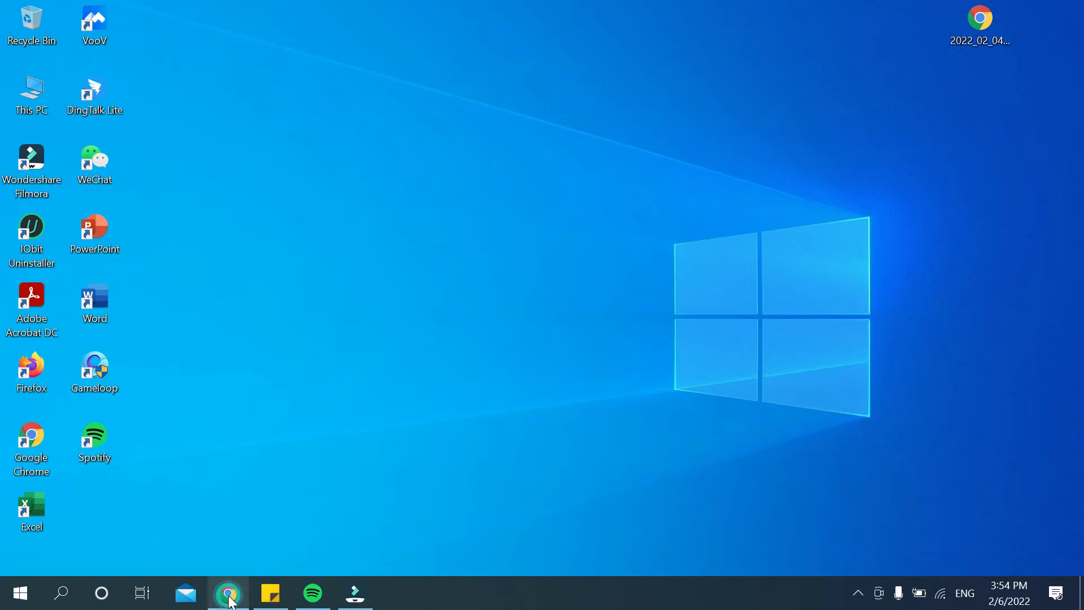
- Bring up Chrome and run a Google search for 'zoom'
click(225, 592)
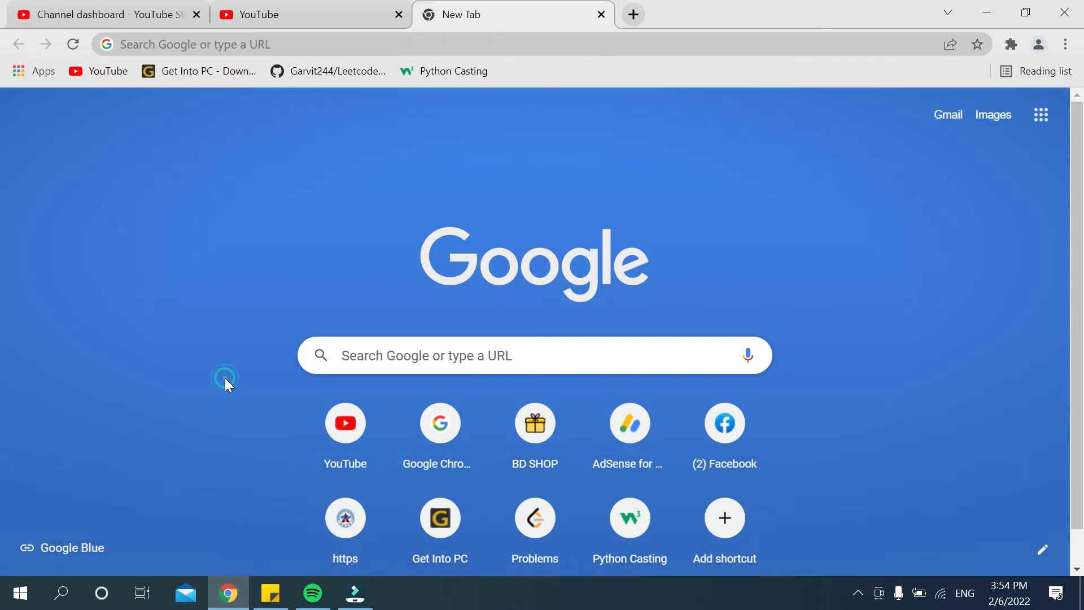
mouse_move(119, 404)
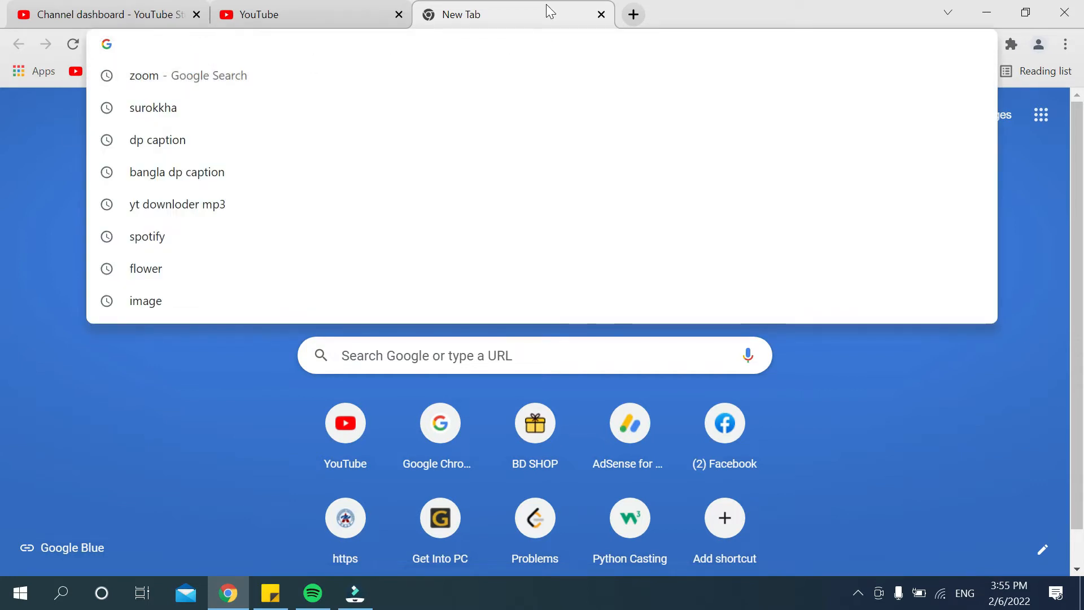
text(zoom)
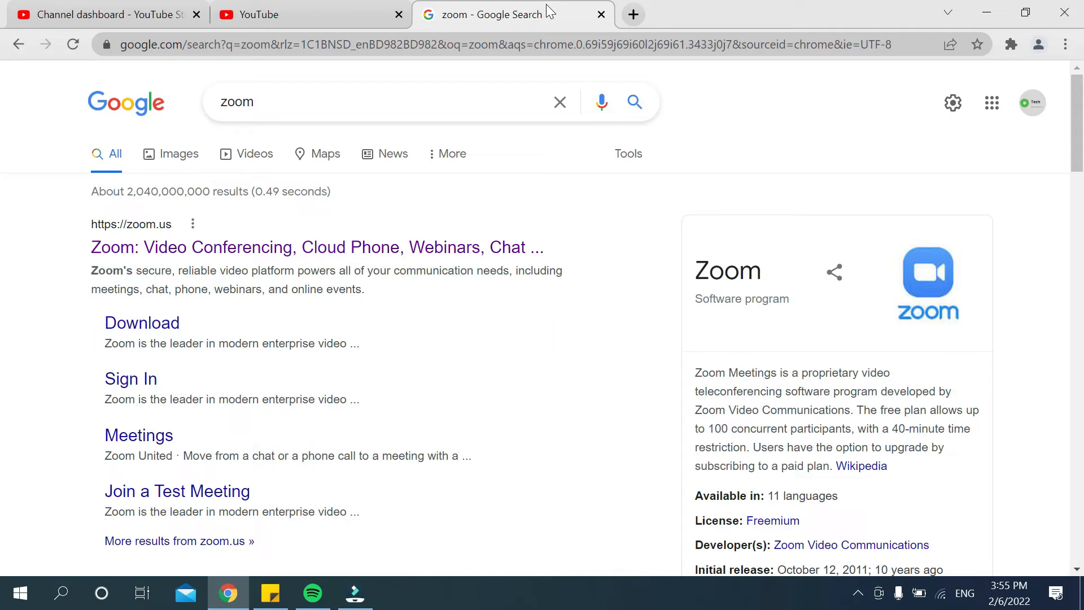
mouse_move(131, 336)
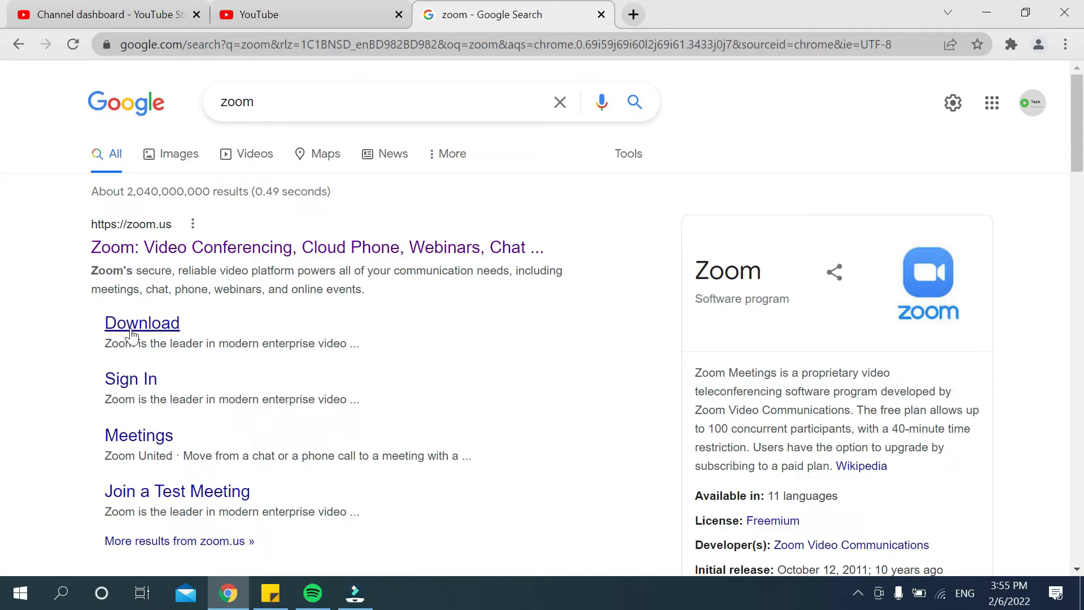
mouse_move(140, 336)
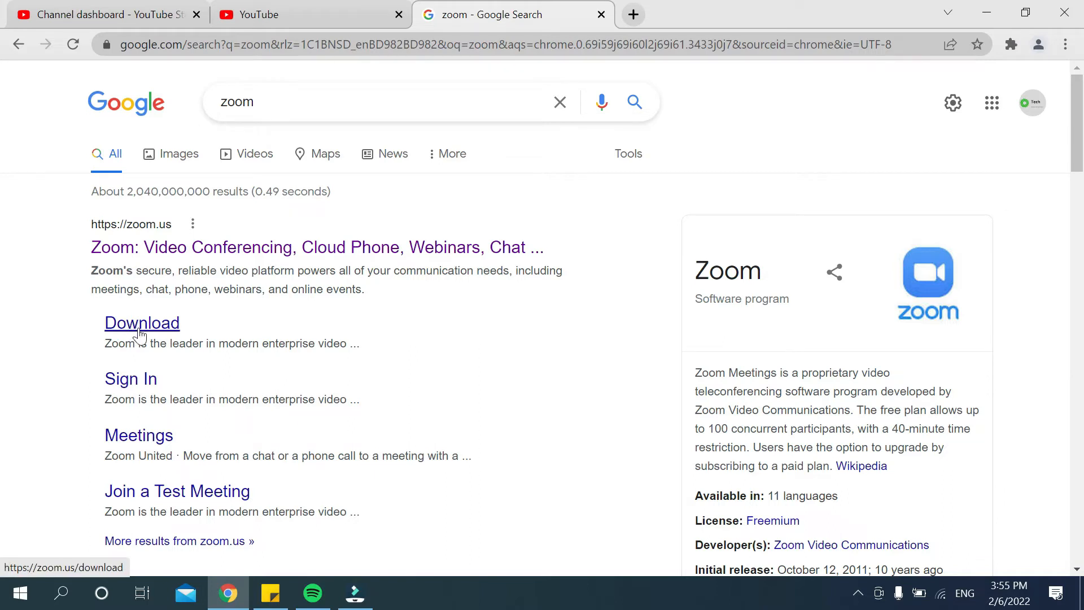
mouse_move(135, 332)
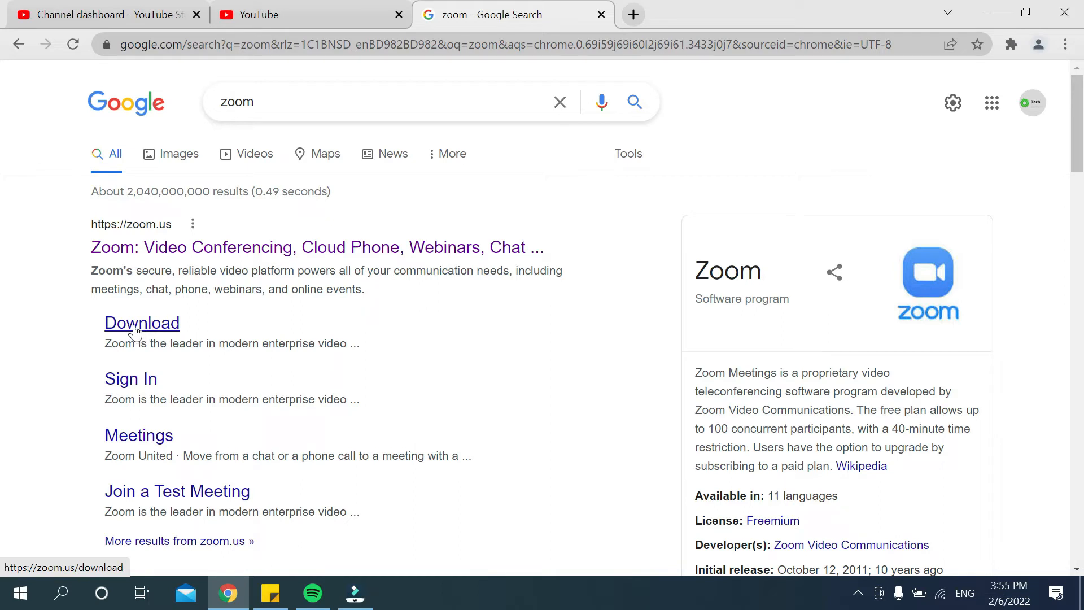
- From Zoom's Download Center, start downloading the 64-bit ZoomInstaller.exe
click(142, 323)
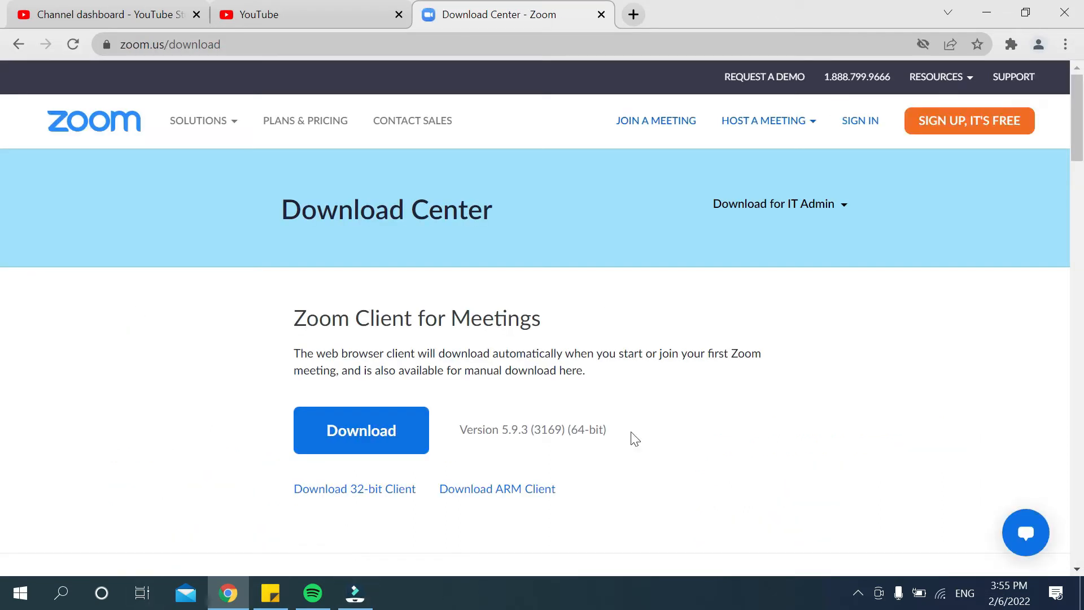
mouse_move(81, 381)
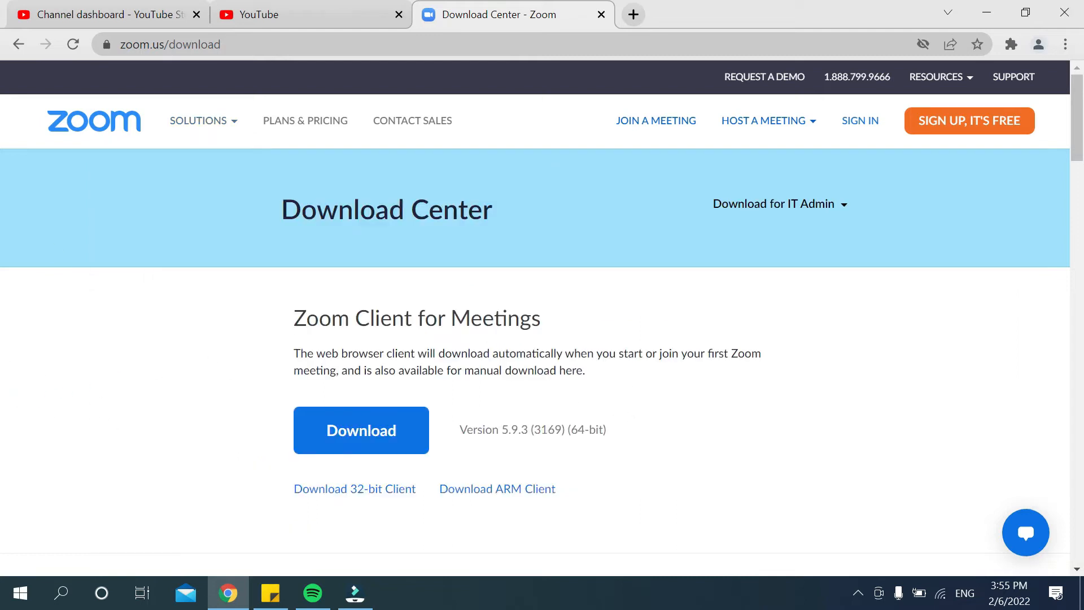
mouse_move(306, 418)
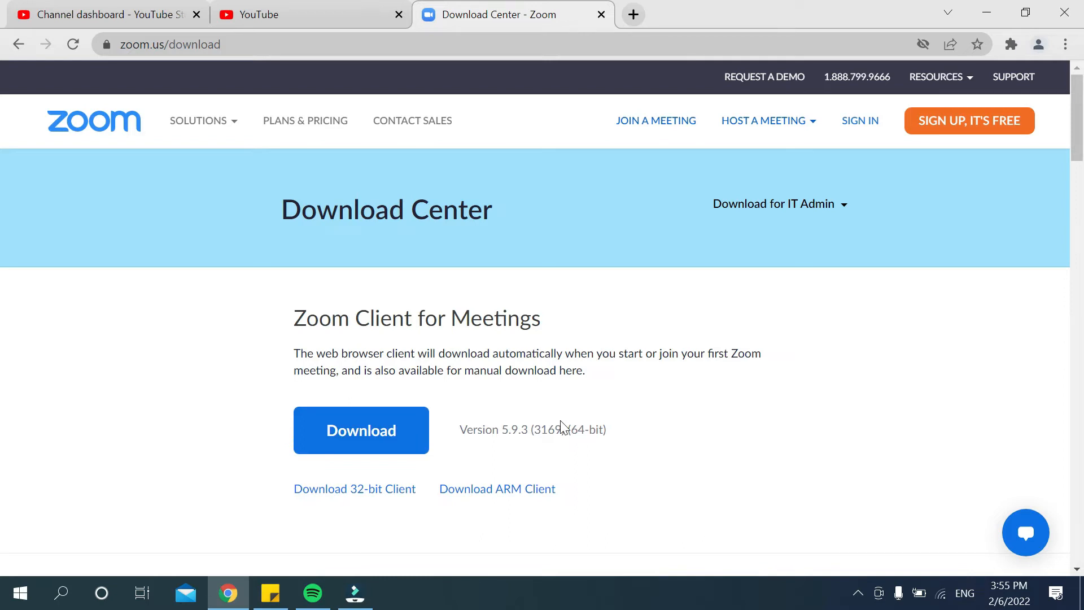
mouse_move(380, 443)
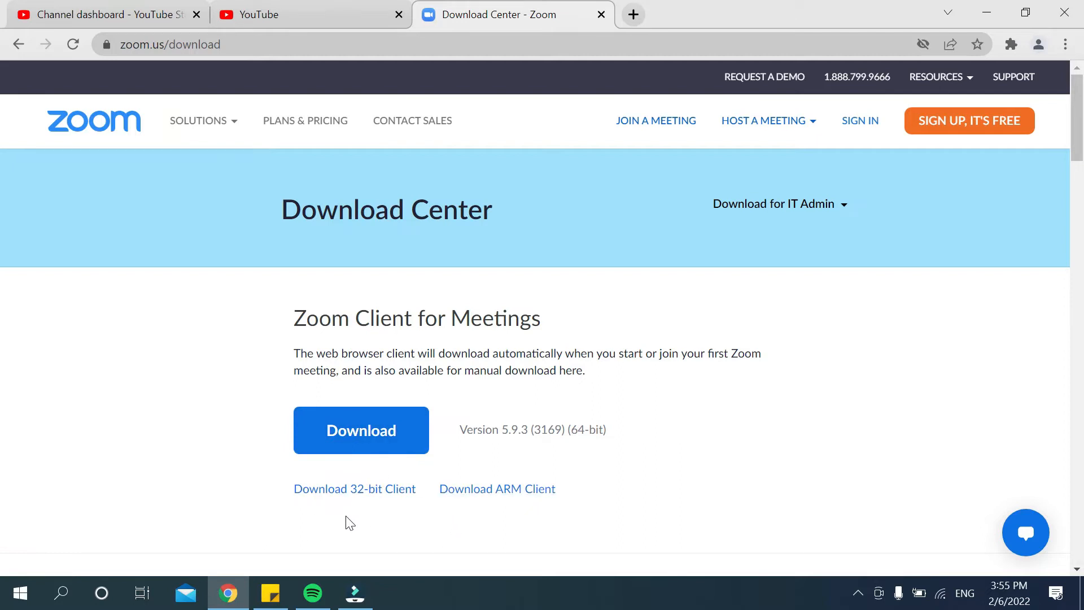
mouse_move(354, 521)
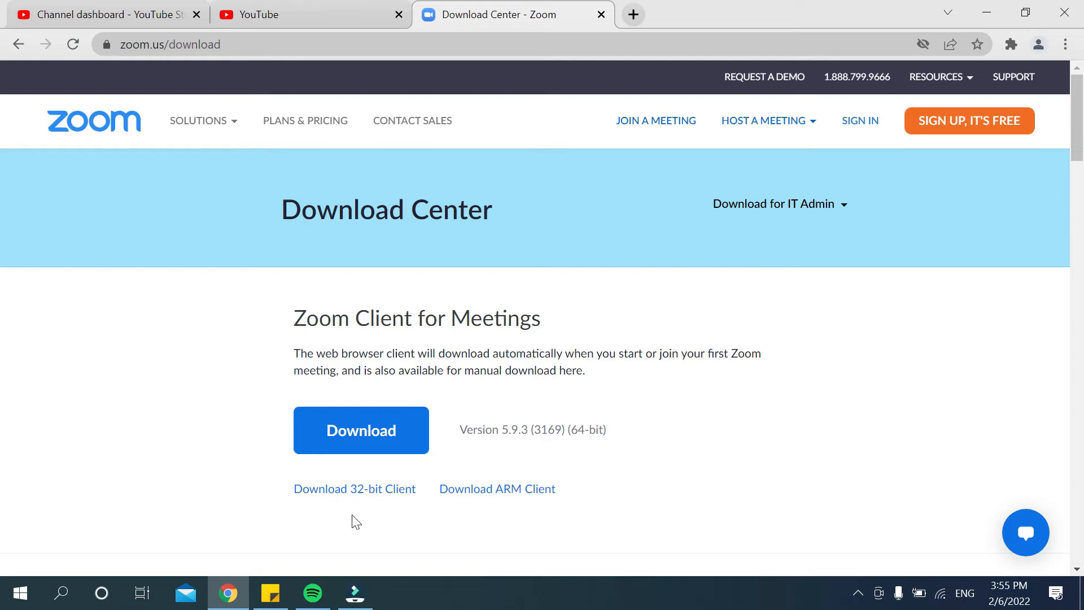
mouse_move(331, 496)
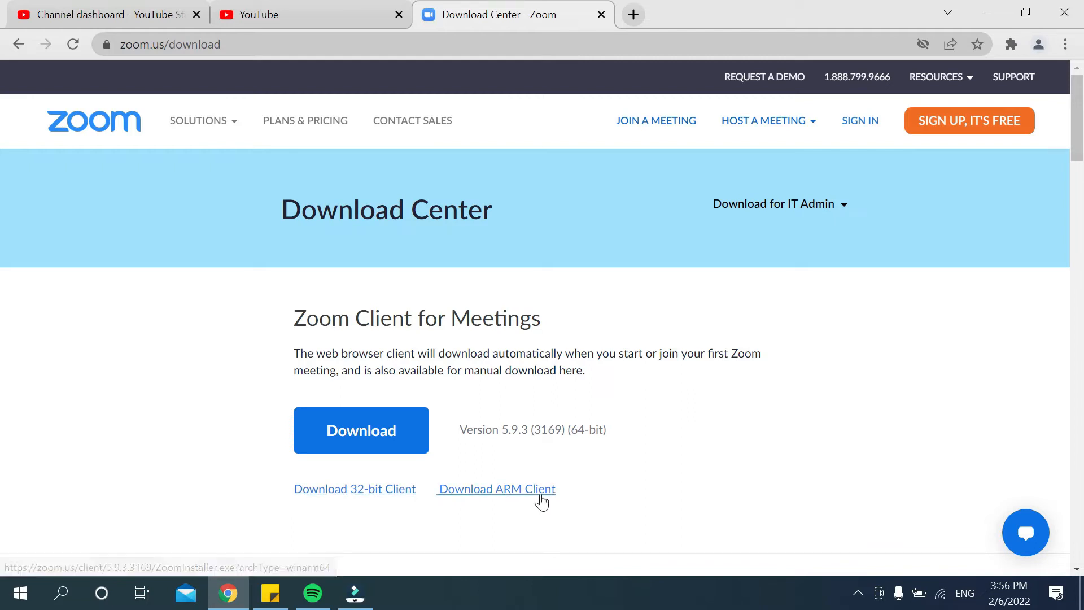
mouse_move(568, 430)
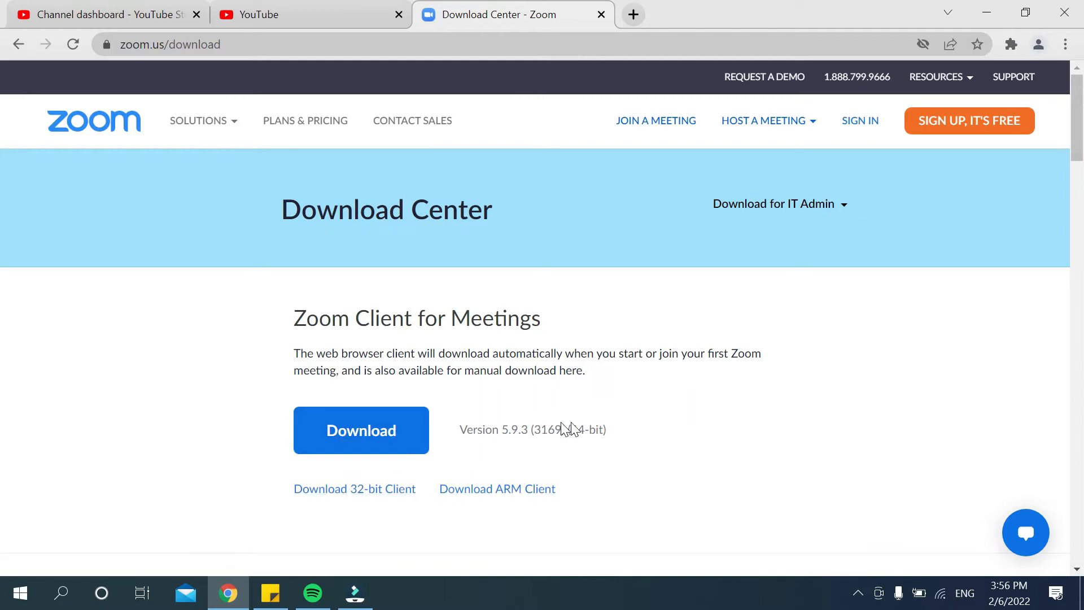
mouse_move(361, 435)
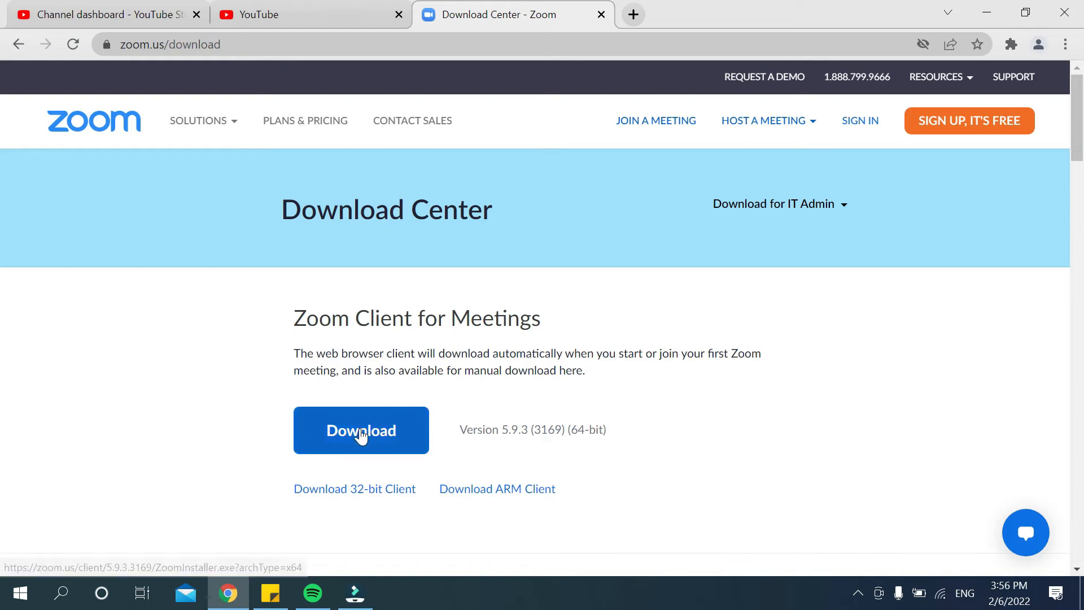
click(362, 430)
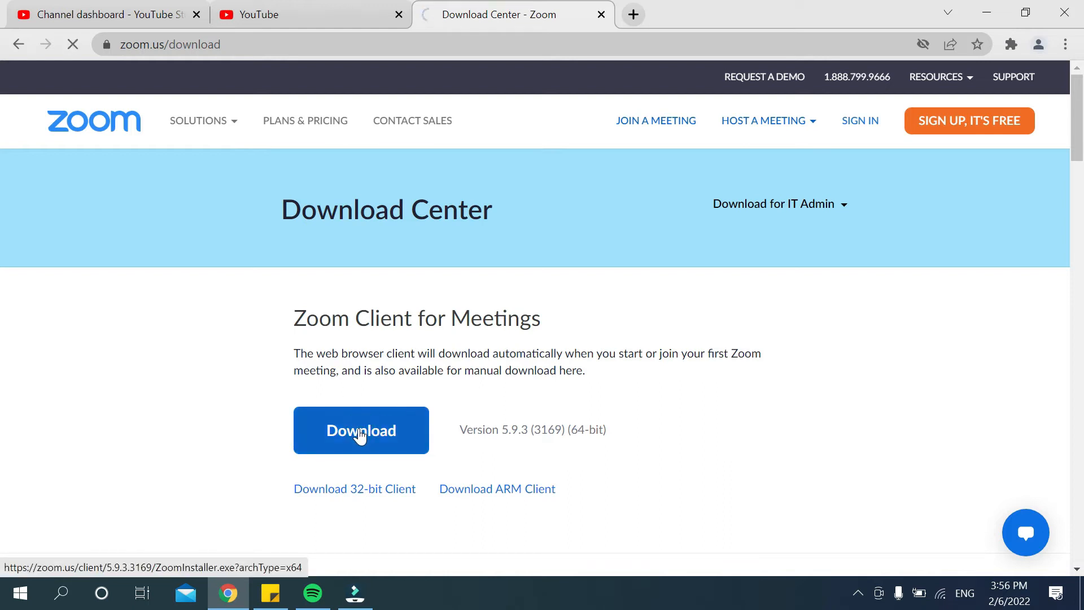
click(362, 431)
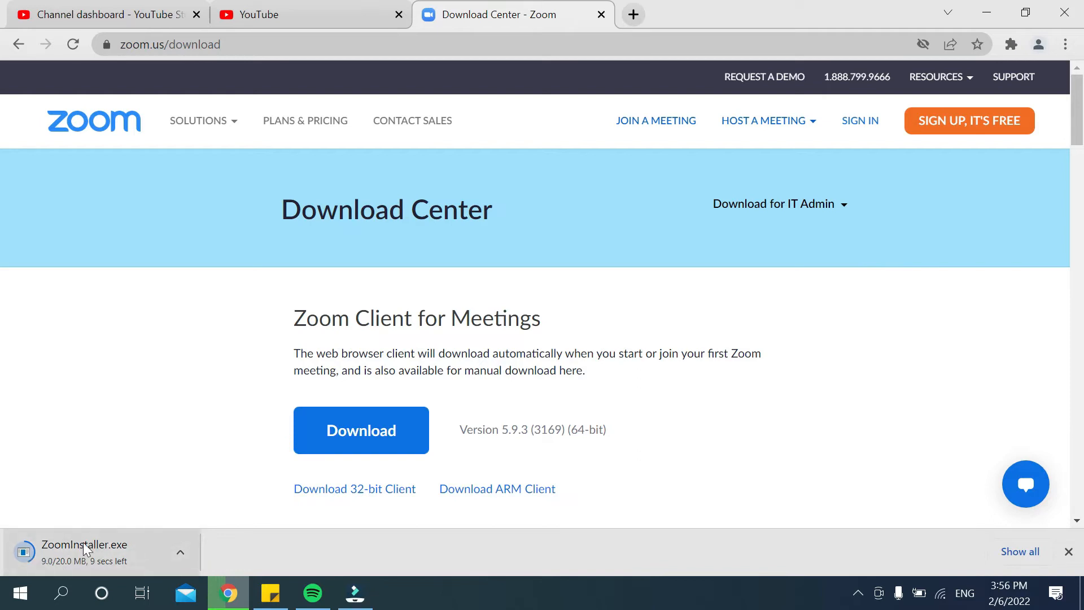
mouse_move(278, 382)
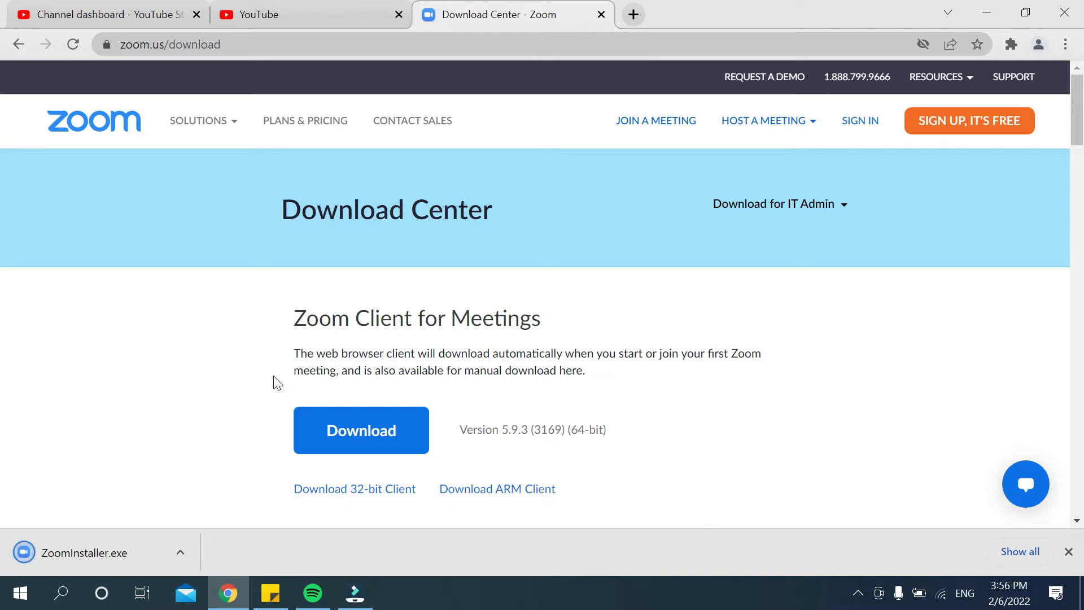
mouse_move(5, 194)
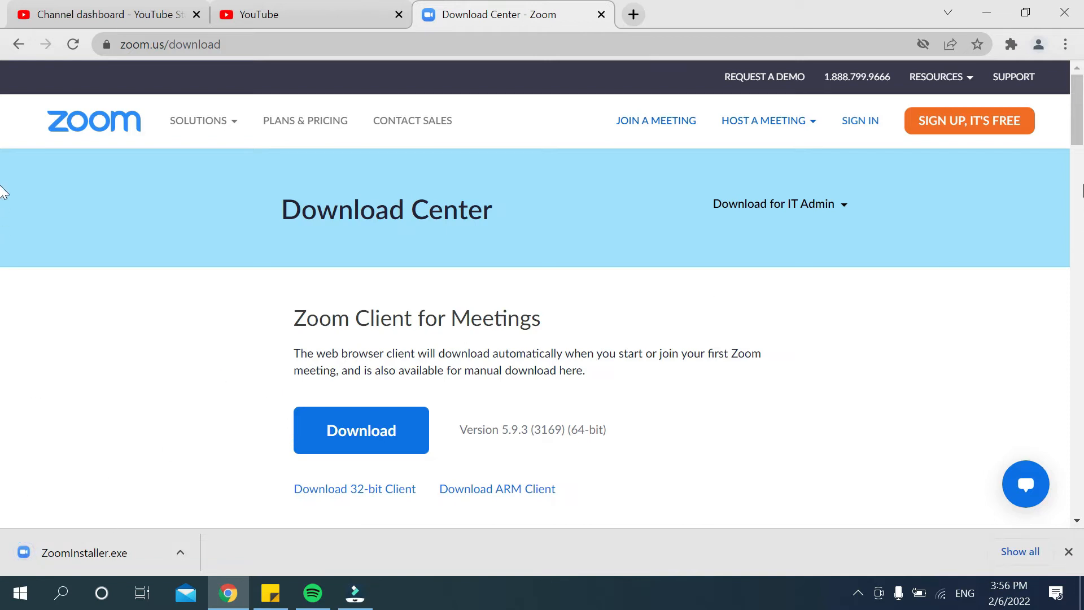
mouse_move(1068, 43)
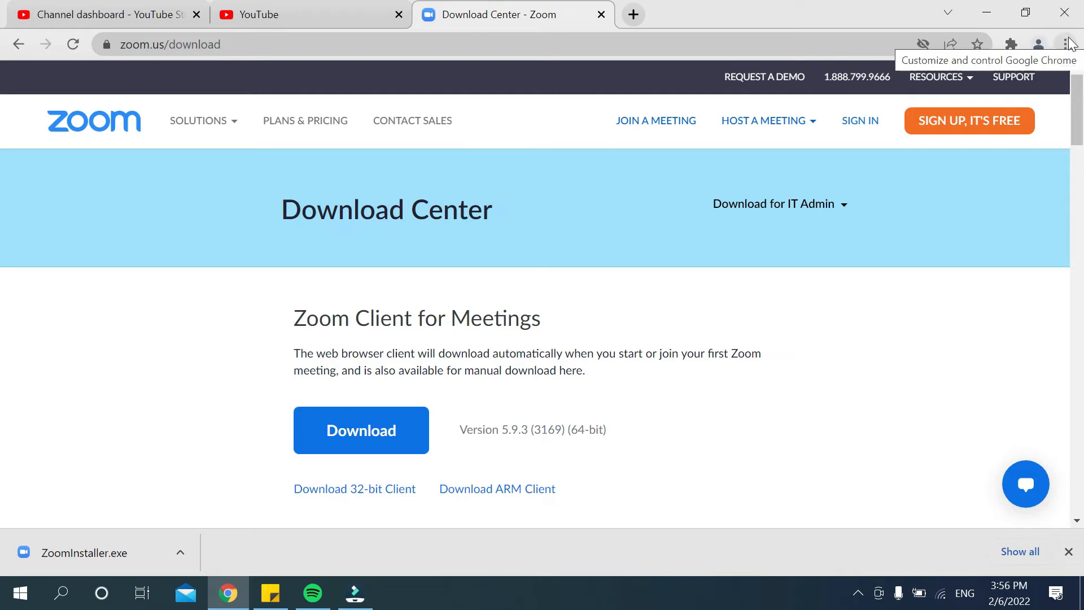
- Show the finished ZoomInstaller.exe in its Downloads folder via Chrome's downloads list
click(1068, 43)
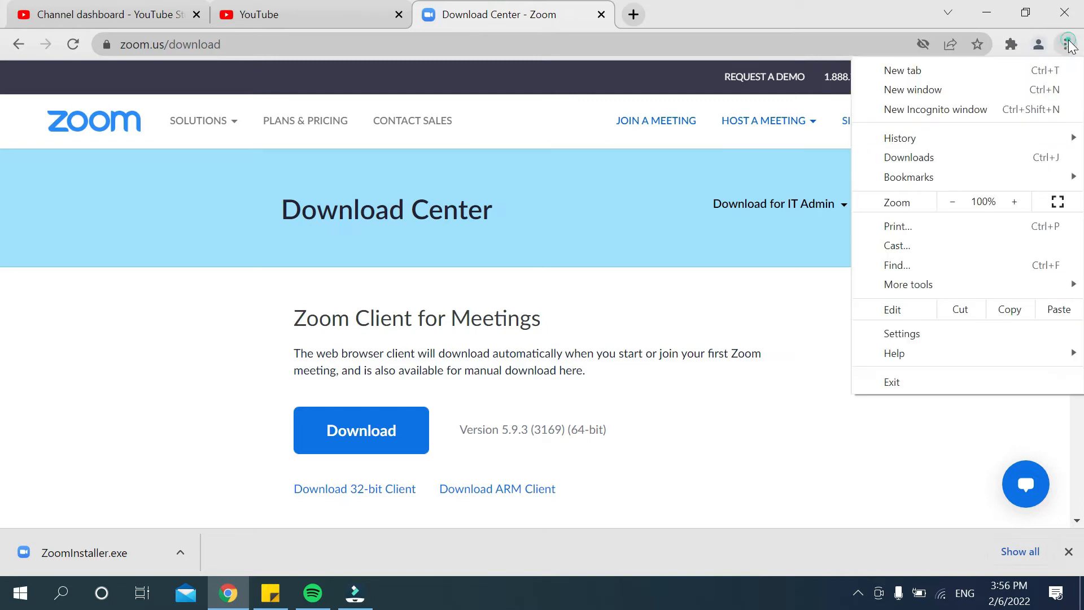
click(907, 157)
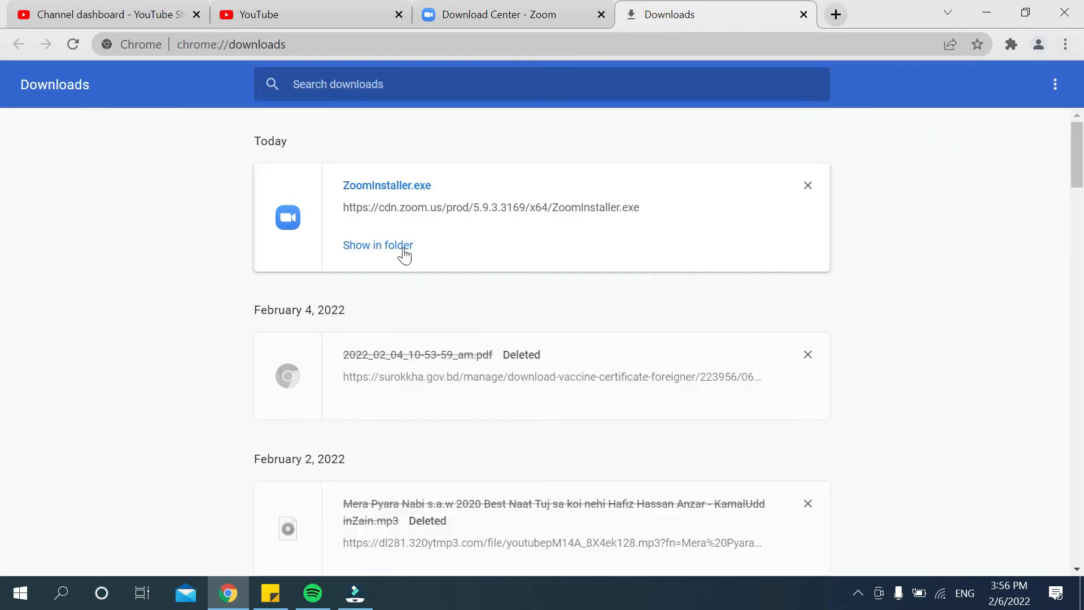
click(378, 245)
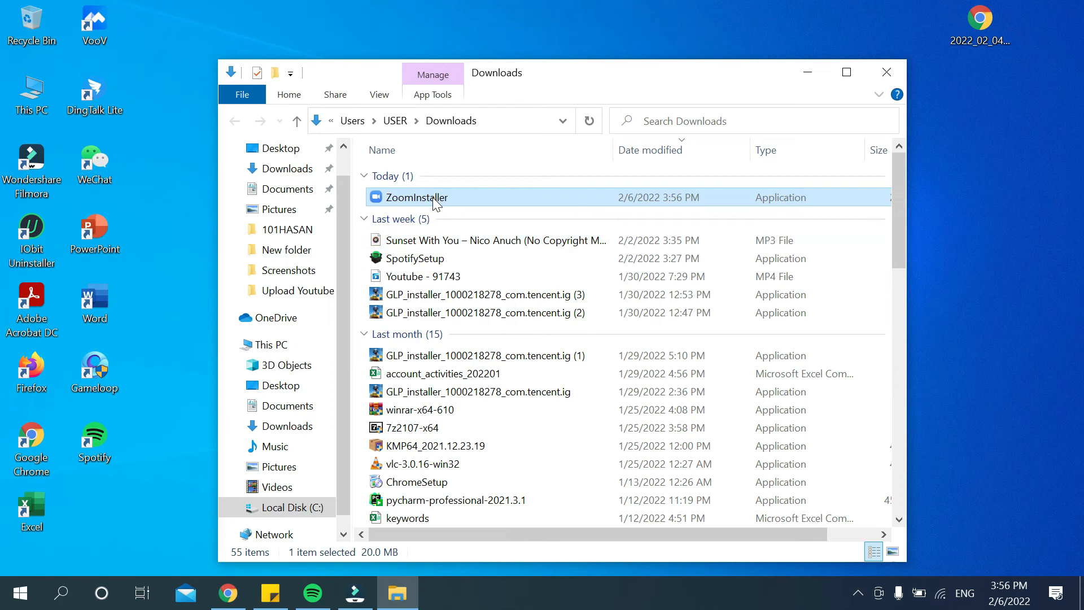
mouse_move(439, 199)
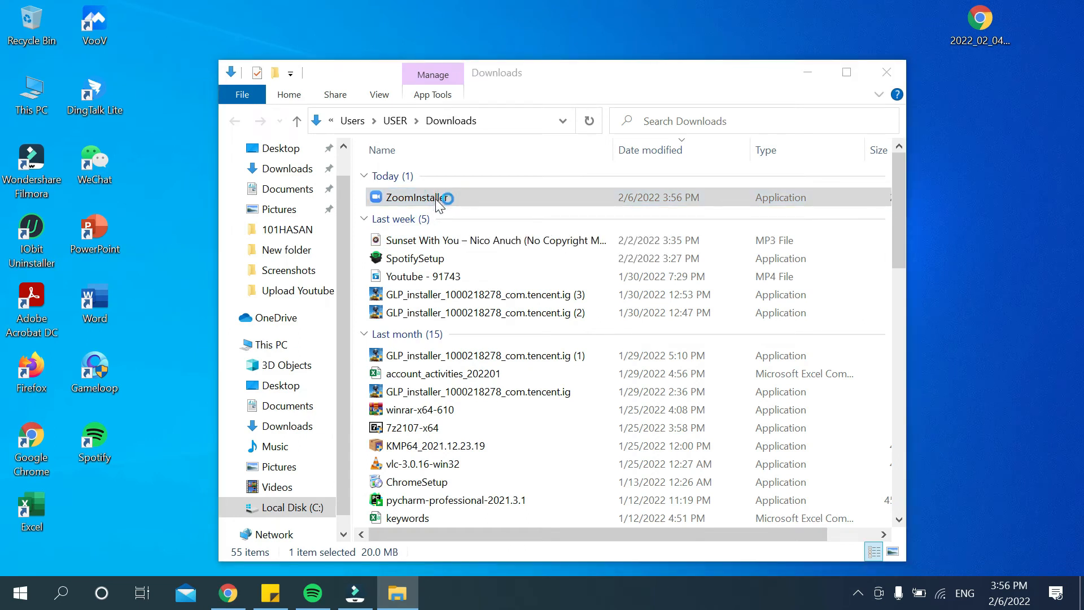
- Run ZoomInstaller from the Downloads folder to start the installation
double_click(421, 197)
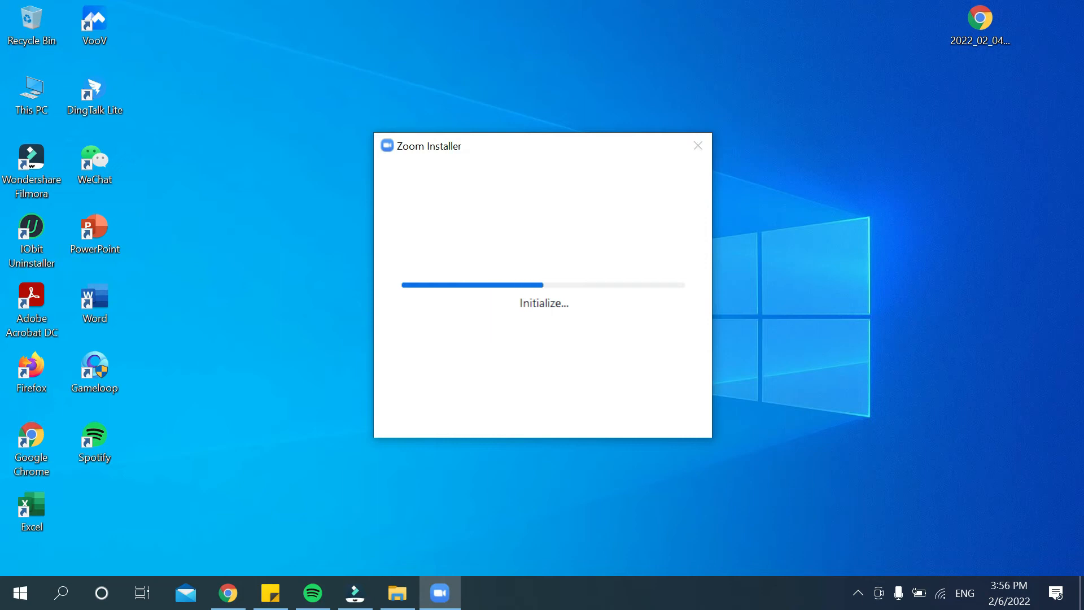
mouse_move(465, 418)
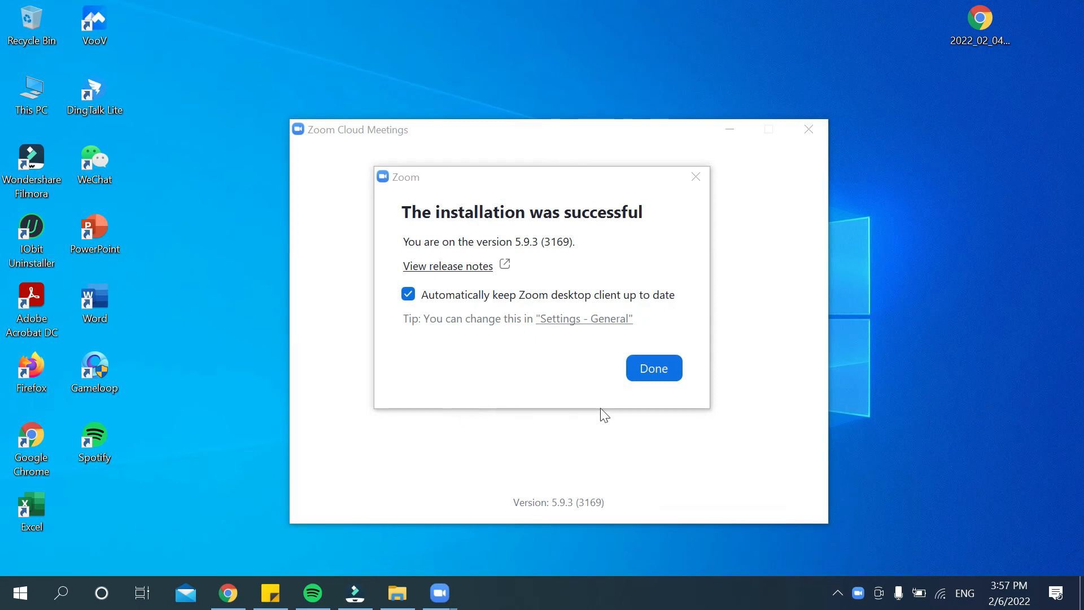
- Dismiss the installation-success message and close the Zoom Cloud Meetings window
click(654, 368)
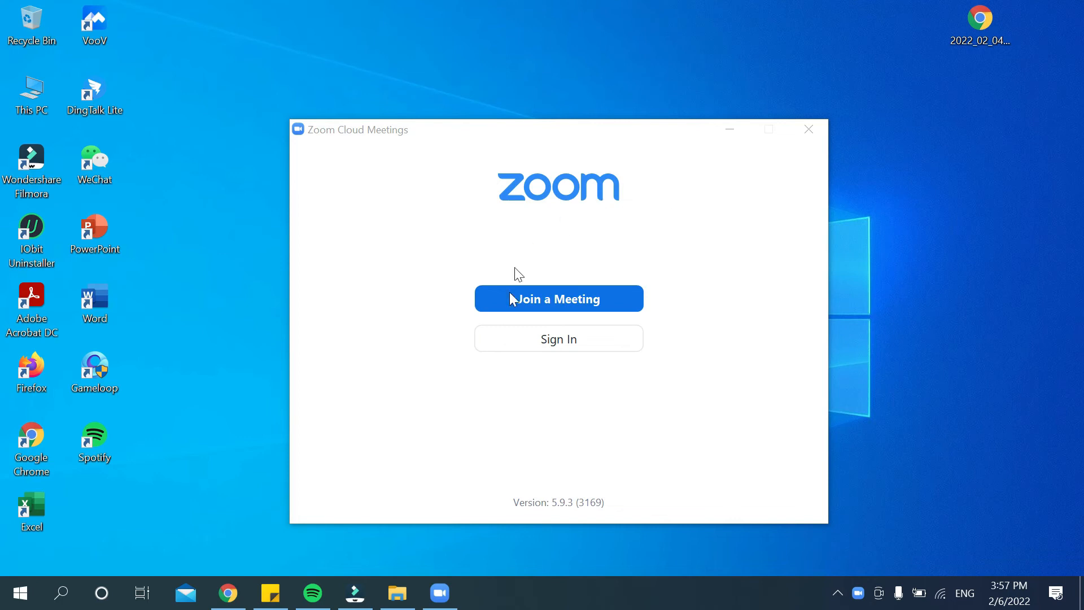
mouse_move(536, 368)
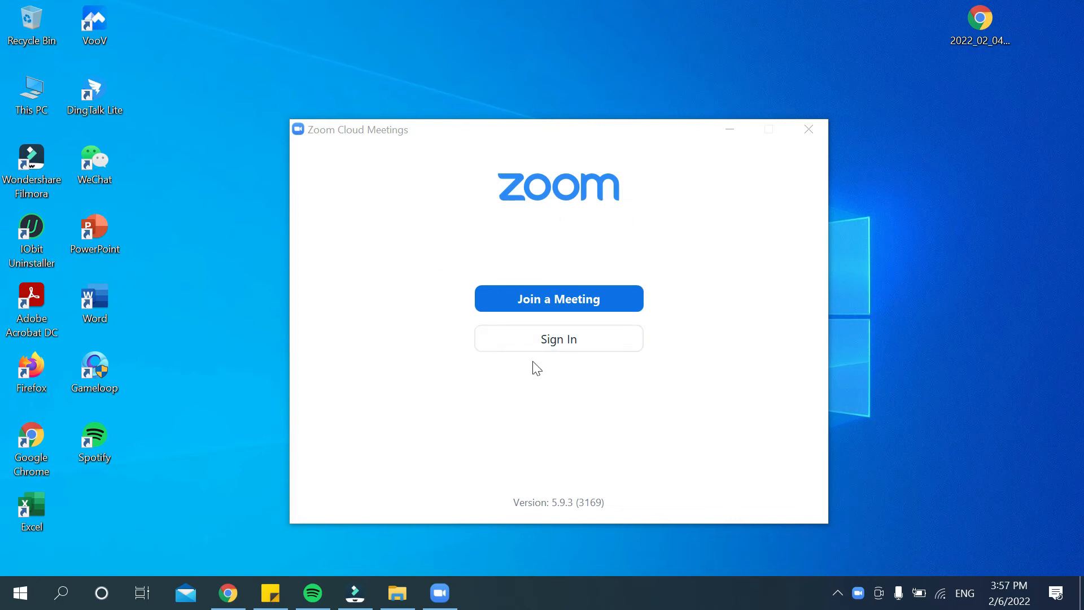
mouse_move(507, 374)
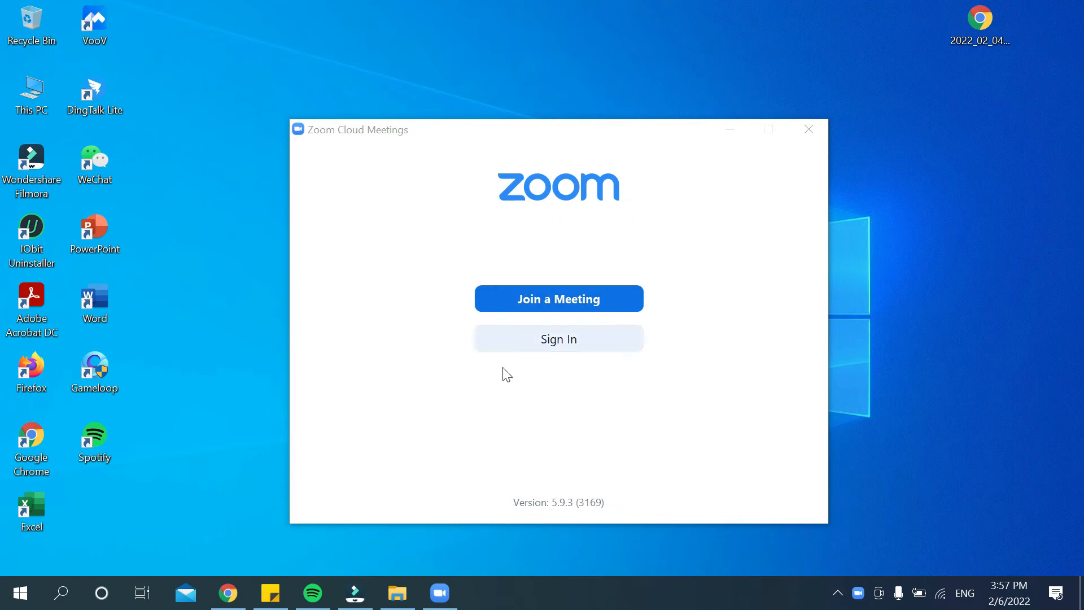
mouse_move(667, 389)
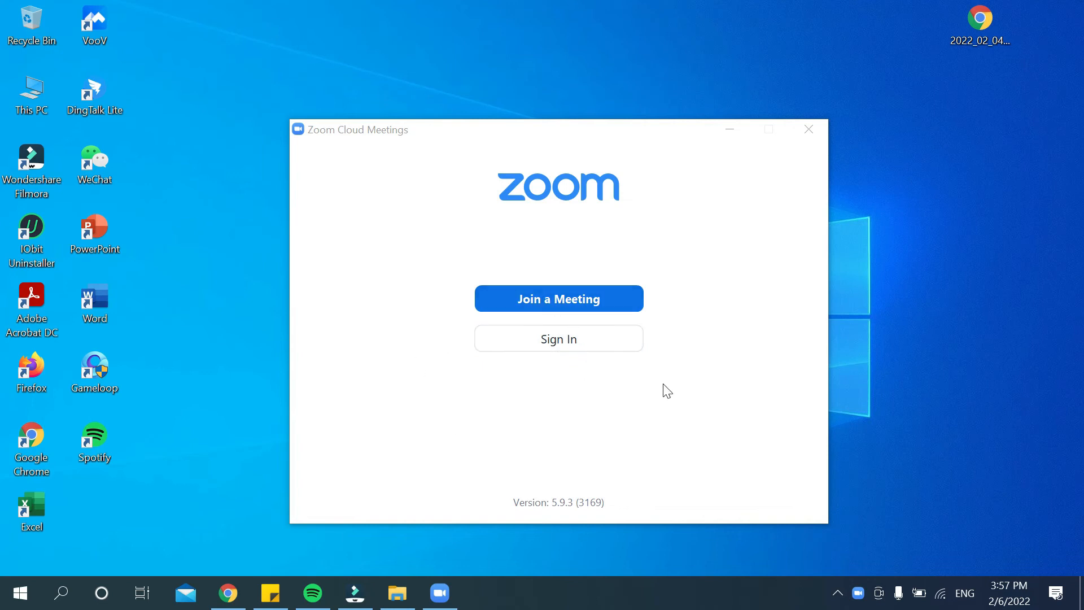
mouse_move(527, 528)
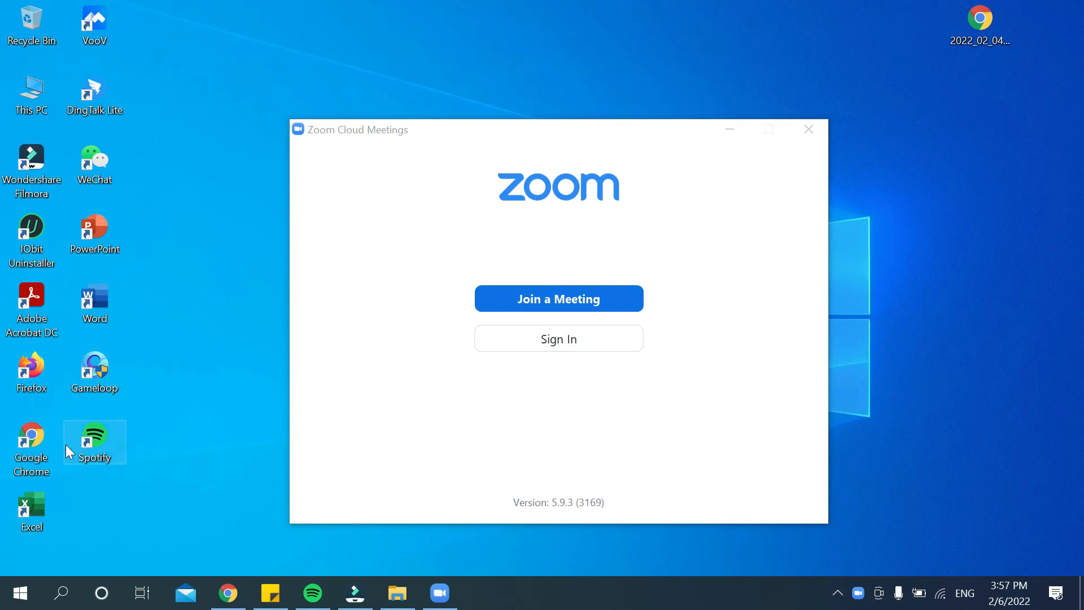
mouse_move(755, 99)
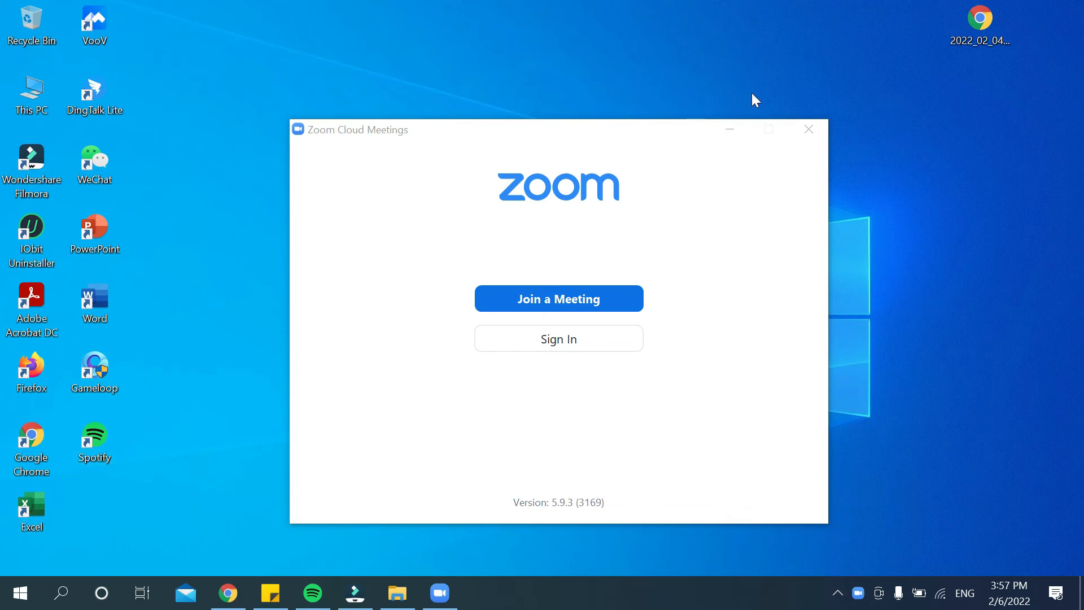
click(809, 128)
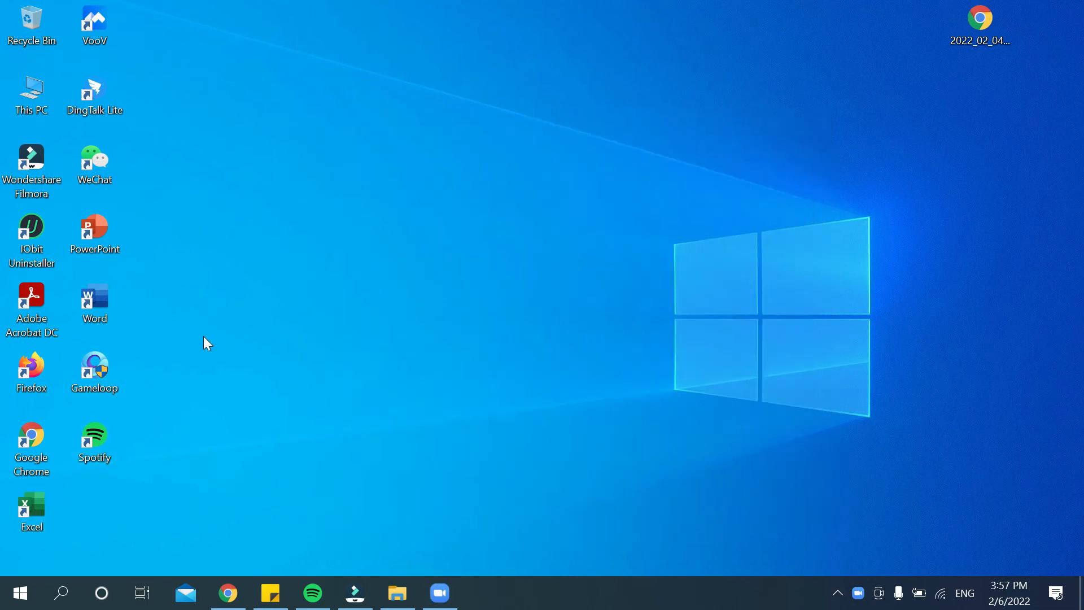
mouse_move(111, 574)
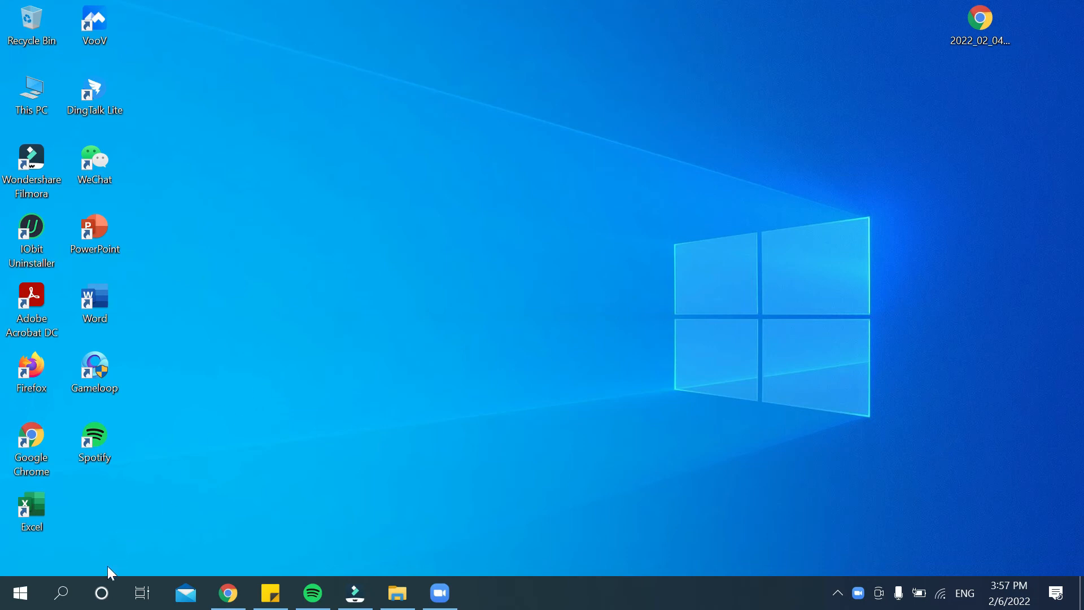
- Search Windows for 'zoom' so the Zoom app shows as the best match
click(61, 592)
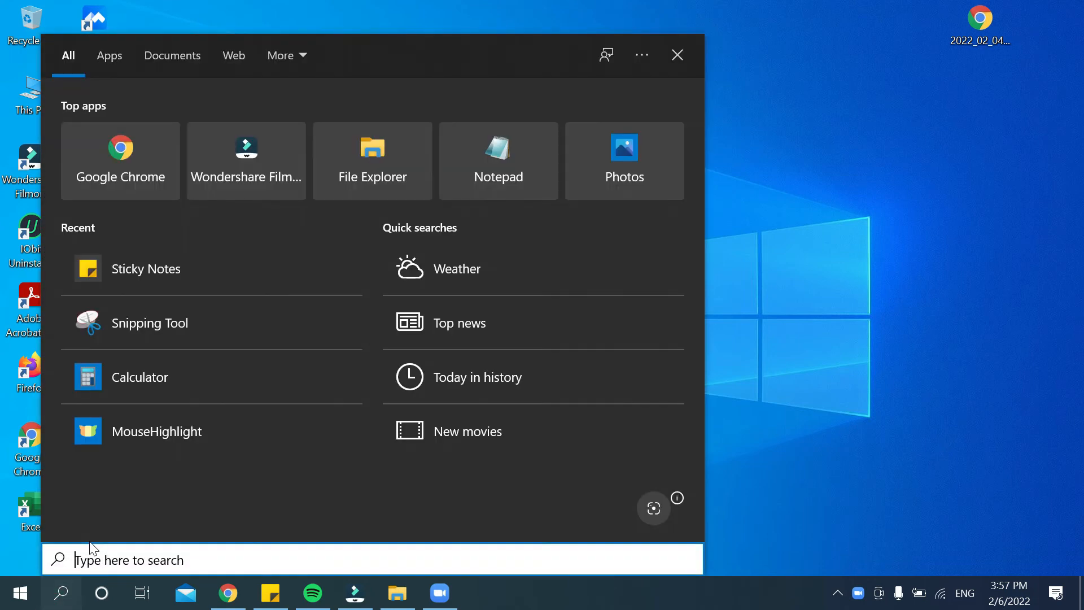
text(zoom)
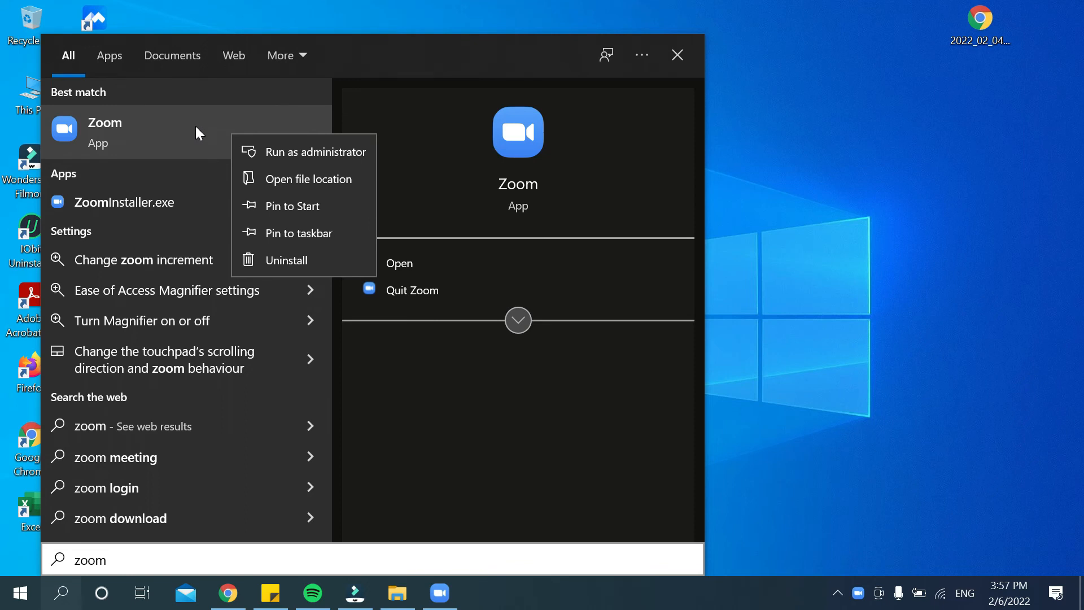
mouse_move(208, 155)
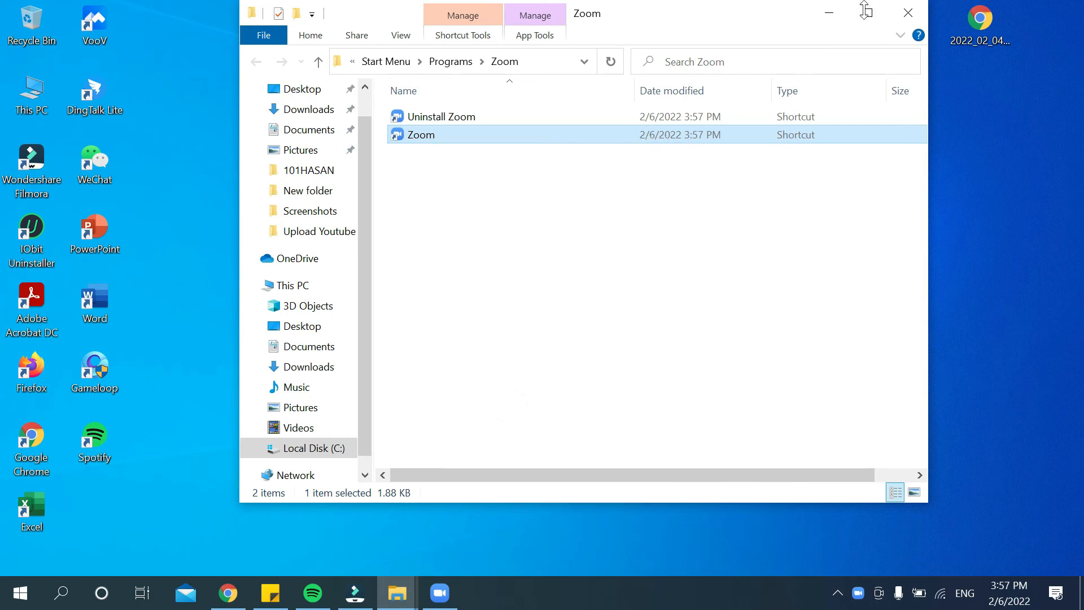
- Close the File Explorer window after the Zoom shortcut is on the desktop
click(907, 13)
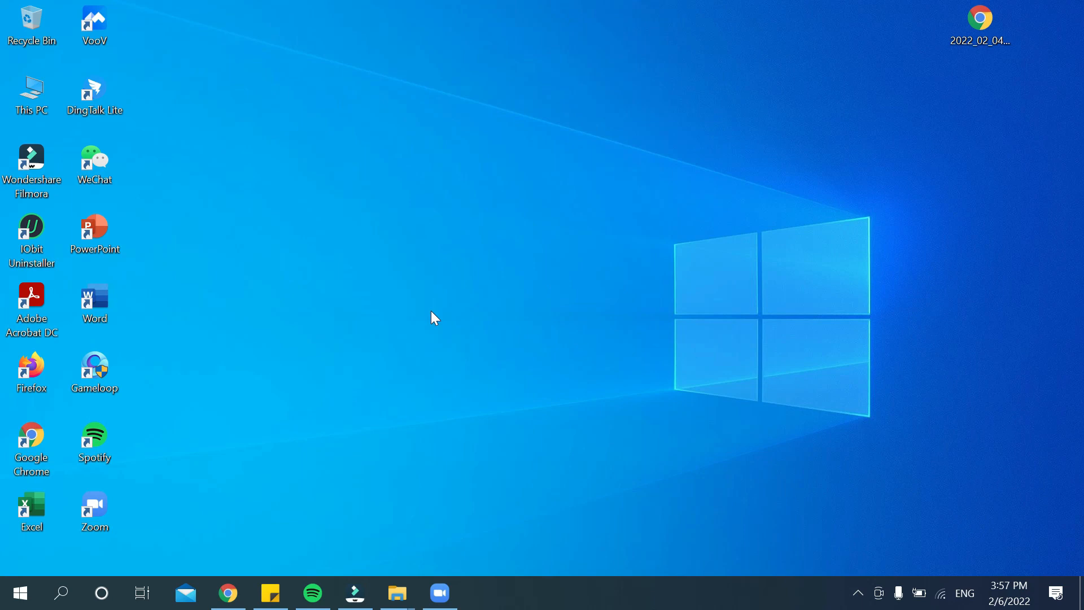
mouse_move(242, 474)
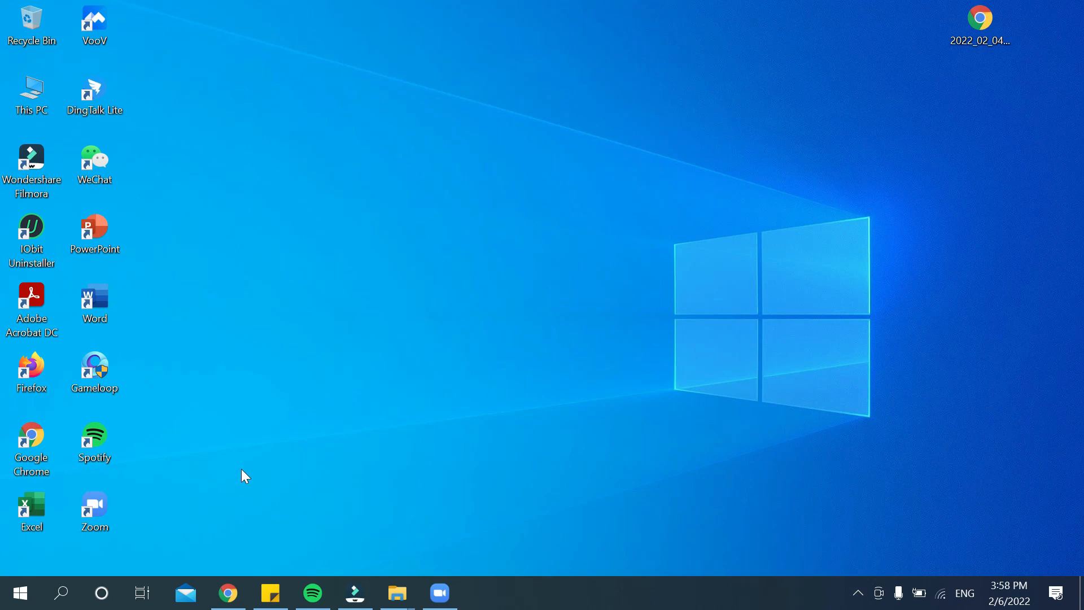
mouse_move(244, 475)
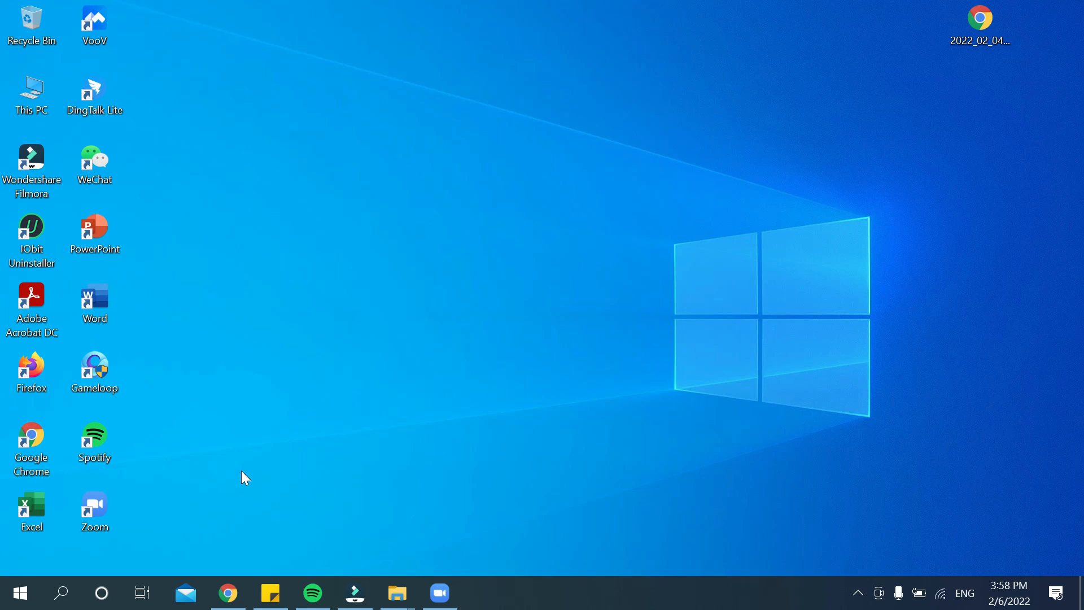
mouse_move(248, 473)
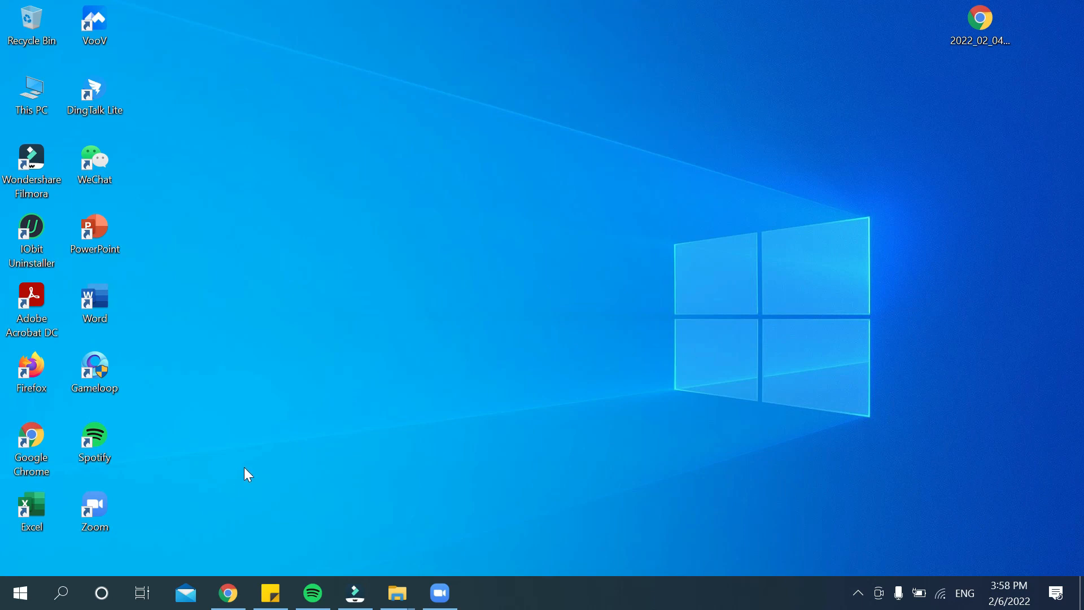
- Expand the system tray's hidden icons and bring up the screen recorder's options menu
click(858, 592)
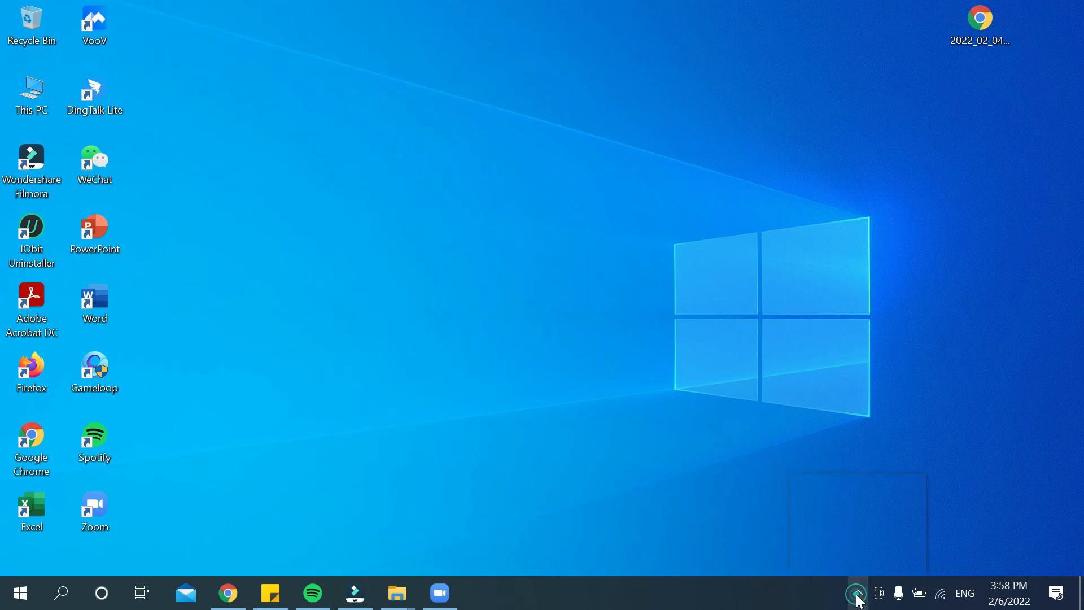
click(857, 592)
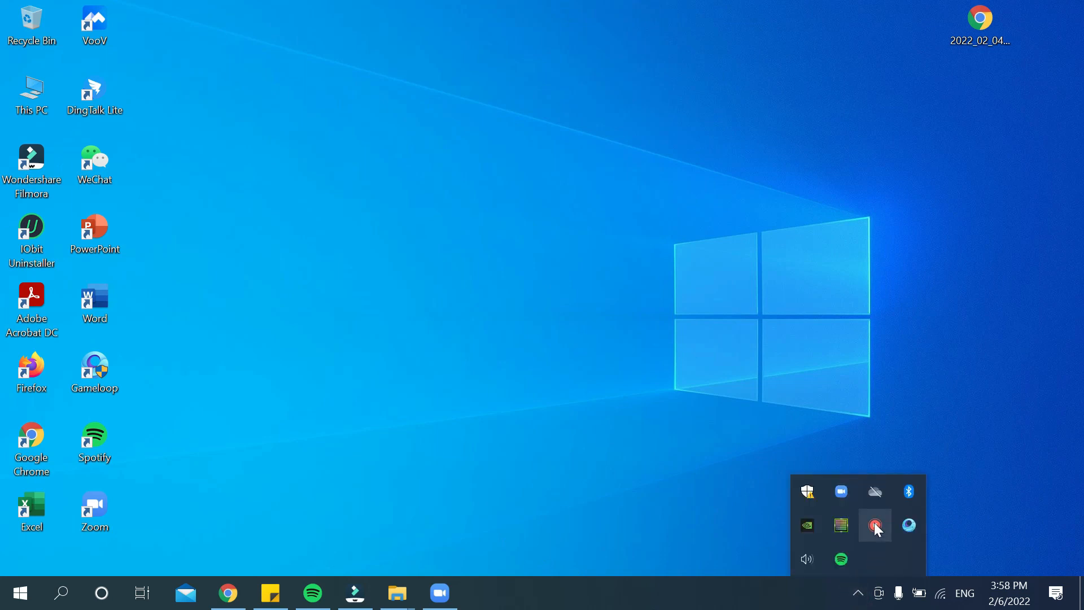
right_click(874, 525)
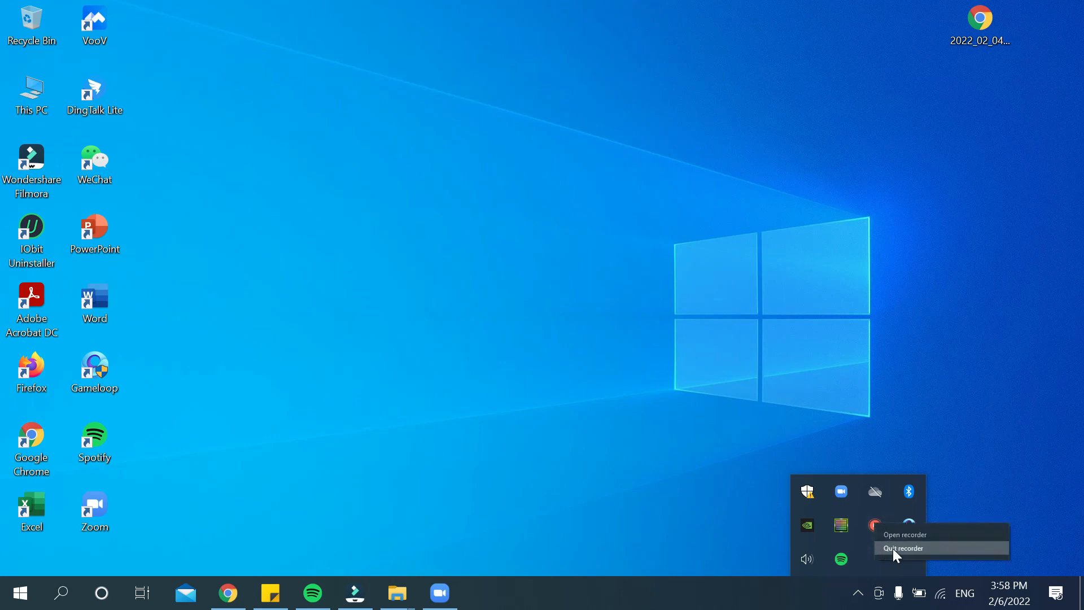